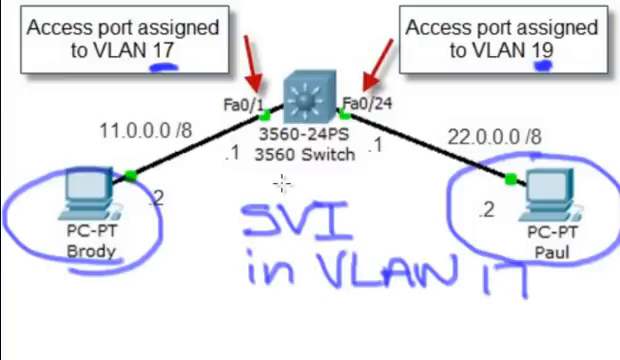
{"action": "mouse_move", "coordinate": [490, 300]}
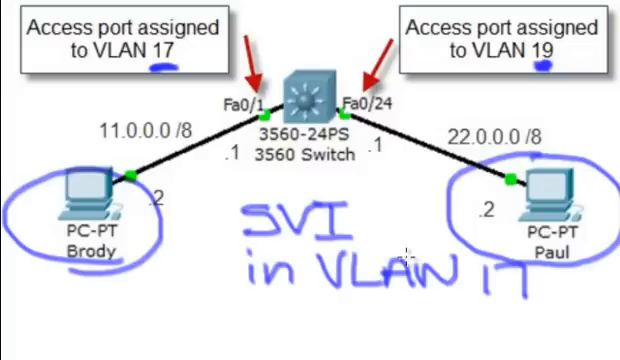
{"action": "mouse_move", "coordinate": [195, 311]}
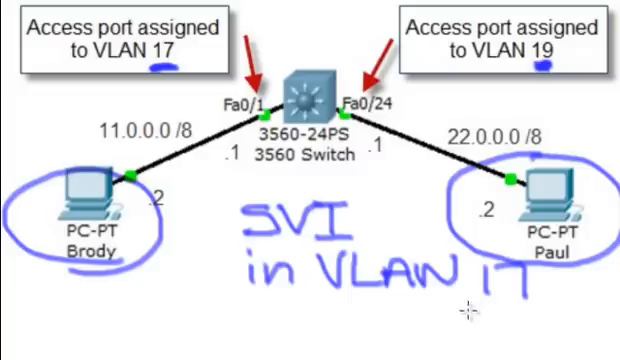
{"action": "mouse_move", "coordinate": [272, 140]}
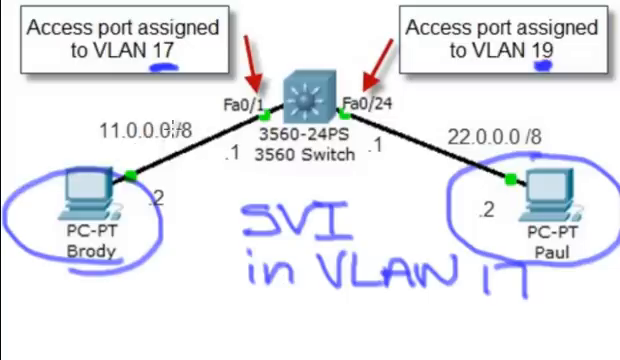
{"action": "mouse_move", "coordinate": [240, 175]}
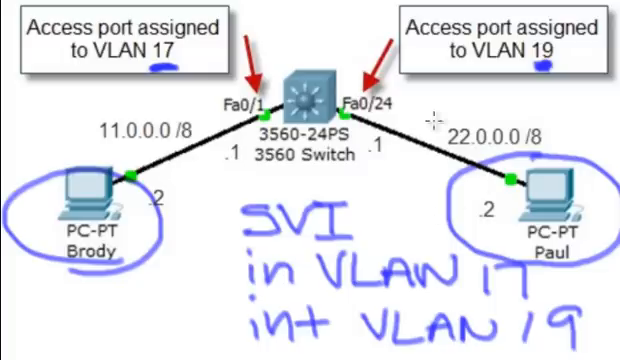
{"action": "mouse_move", "coordinate": [437, 182]}
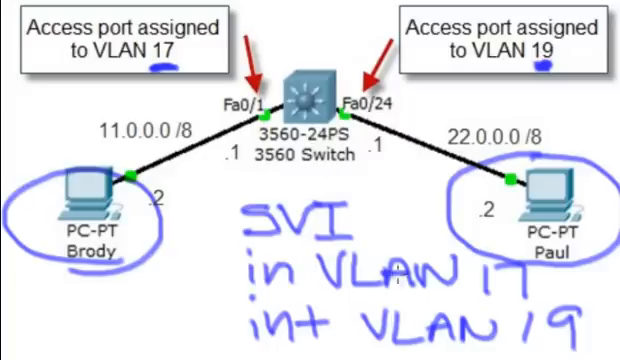
{"action": "mouse_move", "coordinate": [467, 297]}
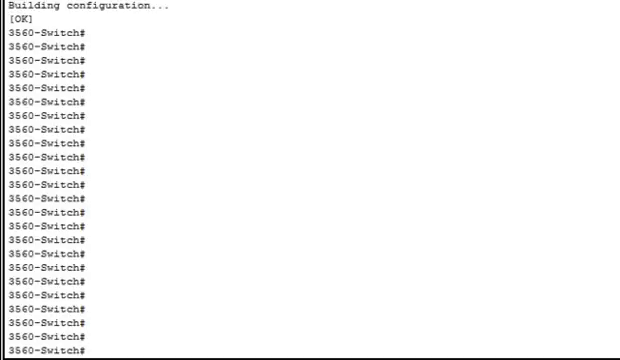
Step: Run 'show vlan' to confirm Fa0/1 in VLAN 17 and Fa0/24 in VLAN 19, then 'show run'
{"action": "type", "text": "show vlan"}
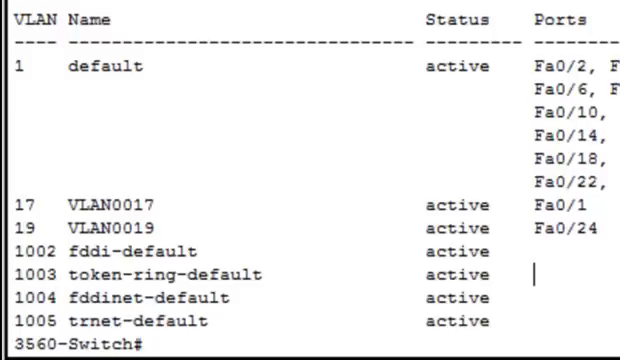
{"action": "type", "text": "show"}
{"action": "type", "text": "conf t"}
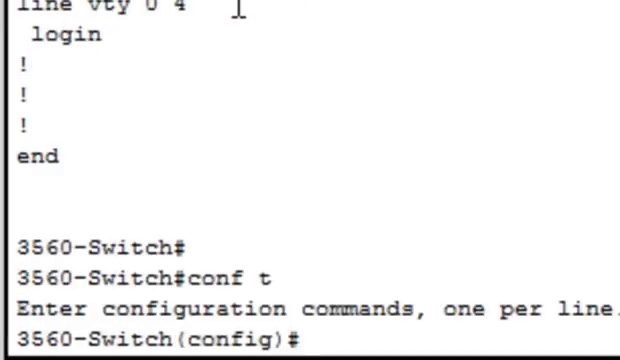
Step: Create interface Vlan17 with IP address 11.0.0.1 255.0.0.0
{"action": "type", "text": "int vlan"}
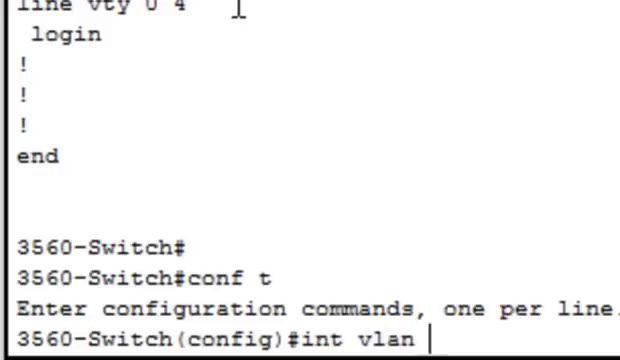
{"action": "type", "text": "?"}
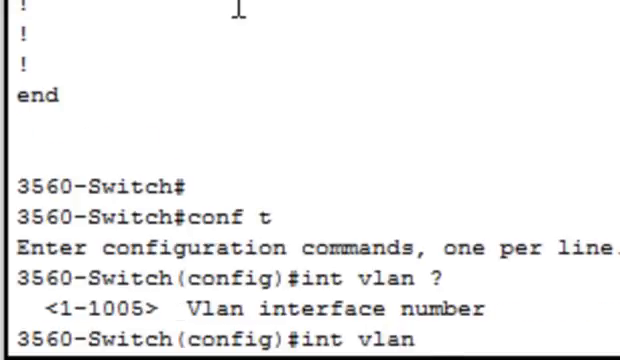
{"action": "type", "text": "17"}
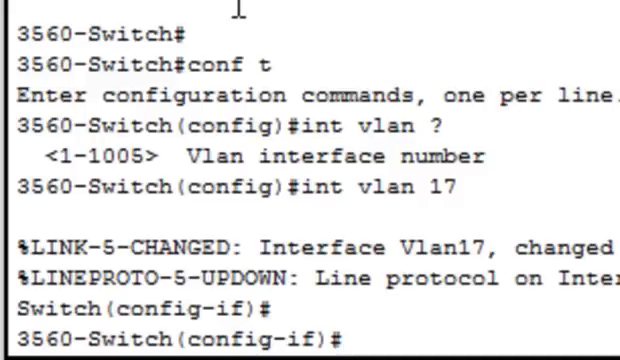
{"action": "type", "text": "ip add"}
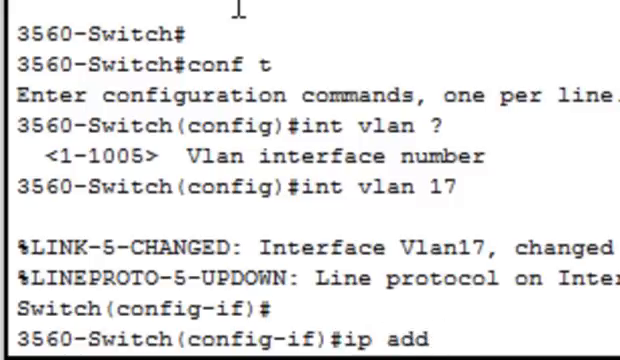
{"action": "type", "text": "11.0.0.1 255.0.0.0"}
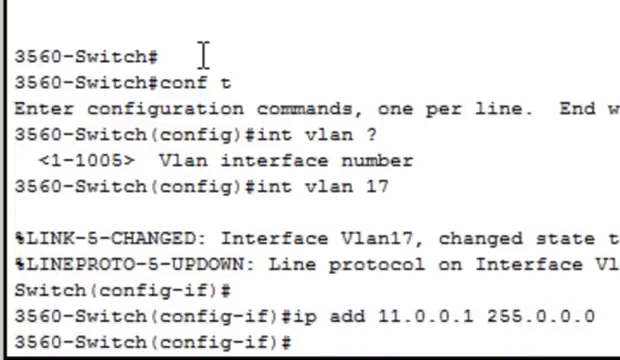
{"action": "type", "text": "exit"}
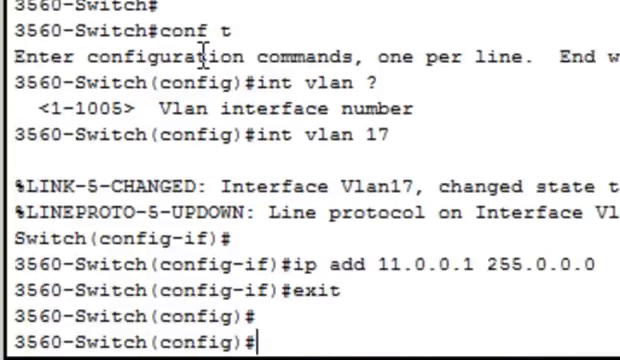
Step: Create interface Vlan19 with IP address 22.0.0.1 255.0.0.0
{"action": "type", "text": "int vlan"}
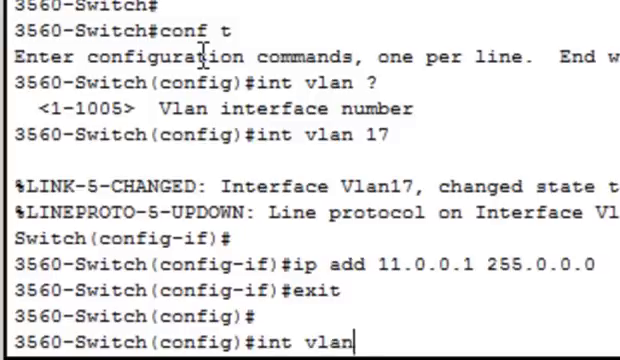
{"action": "type", "text": "19"}
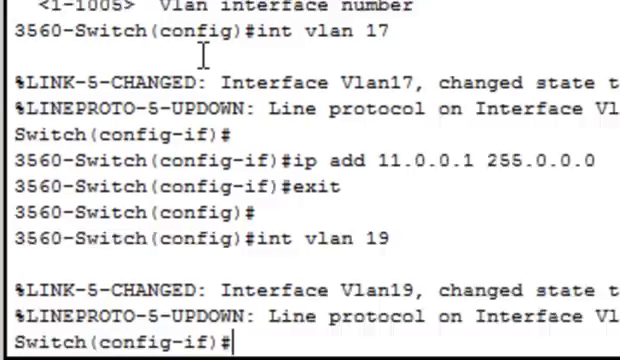
{"action": "scroll", "scroll_direction": "down", "scroll_amount": 3}
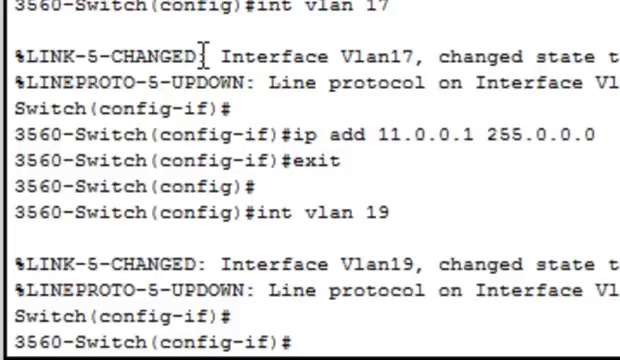
{"action": "type", "text": "ip add"}
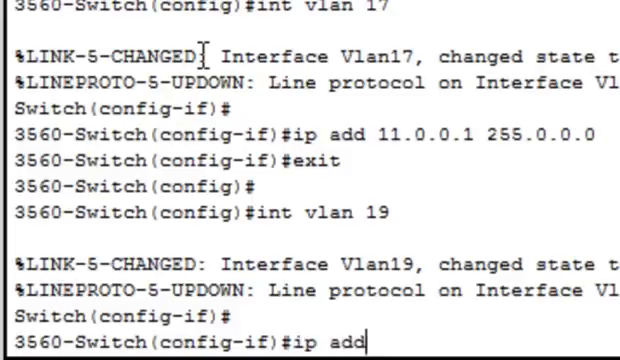
{"action": "type", "text": "22.0."}
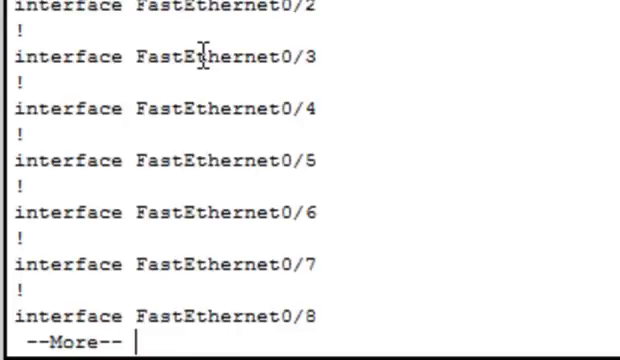
Step: Page the running config to confirm Vlan17 at 11.0.0.1 and Vlan19 at 22.0.0.1
{"action": "key", "text": "space"}
{"action": "type", "text": "p"}
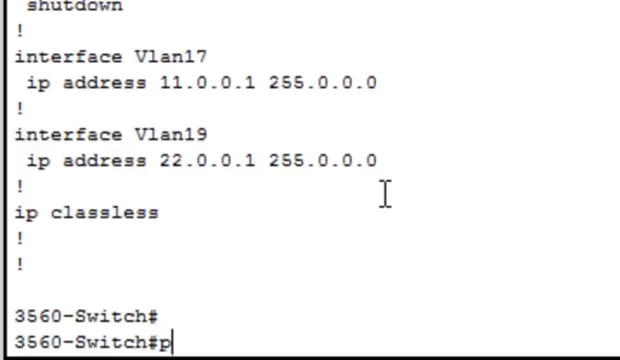
{"action": "type", "text": "ing"}
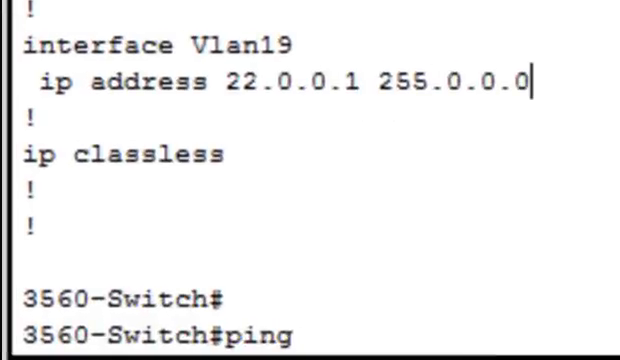
Step: Ping 22.0.0.2 and 11.0.0.2 from the switch, both at 100 percent success
{"action": "type", "text": "22.0.0.2"}
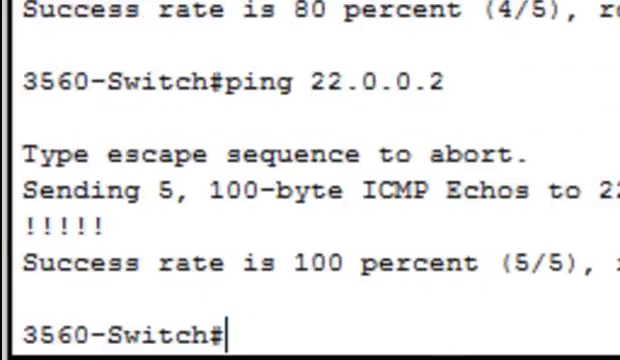
{"action": "type", "text": "ping 1"}
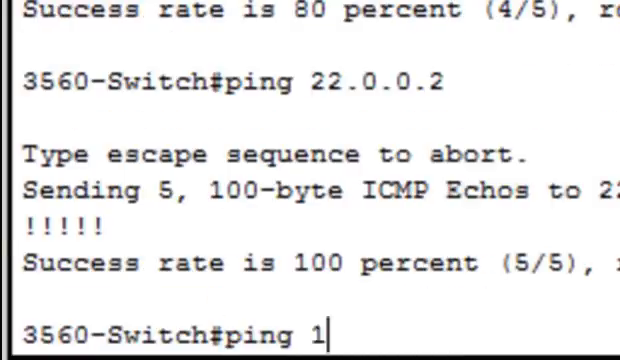
{"action": "type", "text": "1.0.0.2"}
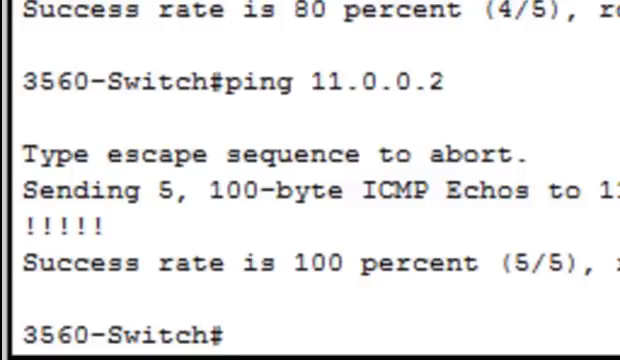
Step: Enable 'ip routing' in global configuration on the 3560 switch
{"action": "type", "text": "conf t"}
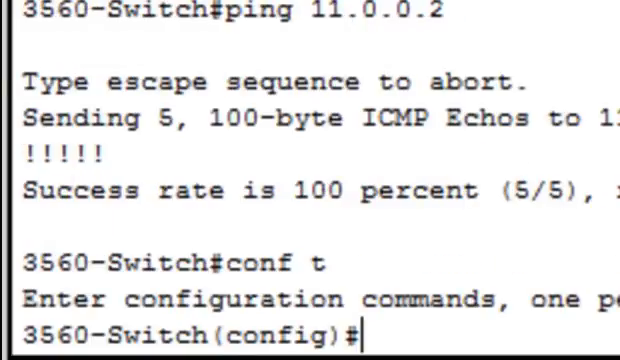
{"action": "type", "text": "ip routing"}
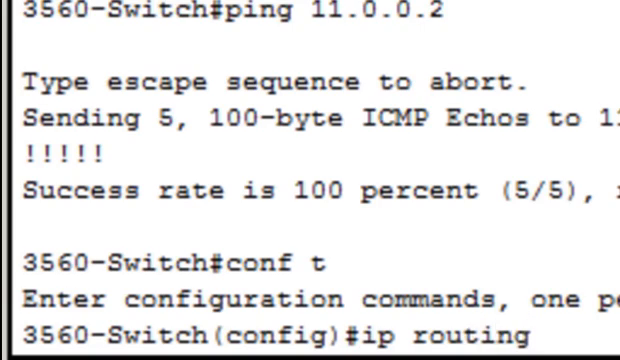
{"action": "type", "text": "show i"}
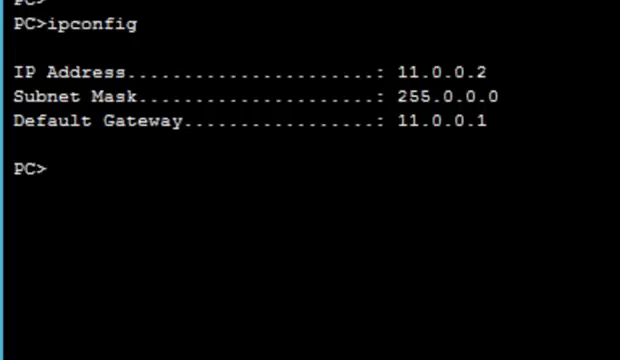
Step: Confirm via ipconfig the PC has 11.0.0.2/8 with gateway 11.0.0.1
{"action": "type", "text": "pin"}
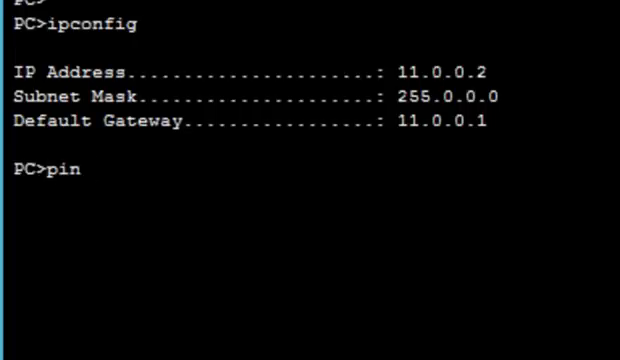